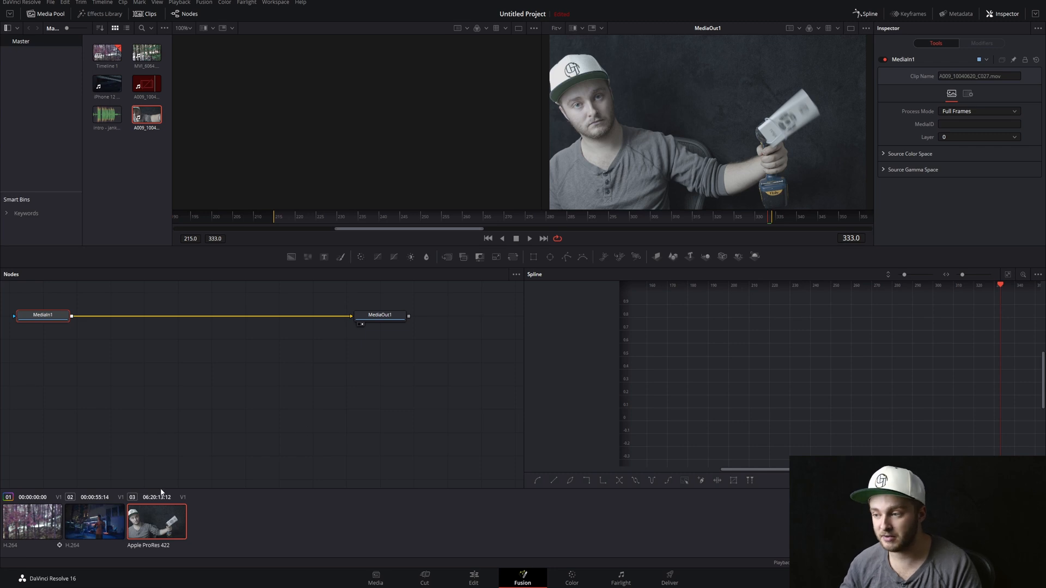
{"action": "mouse_move", "coordinate": [345, 291]}
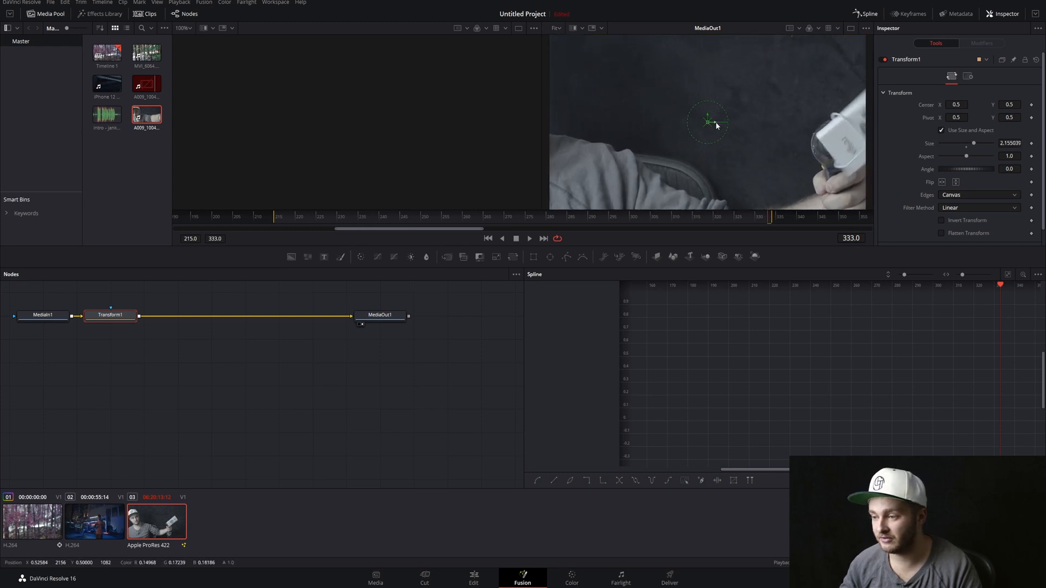
Reposition the enlarged footage so the handheld remote is framed in view
{"action": "left_click_drag", "start_coordinate": [709, 120], "coordinate": [563, 120]}
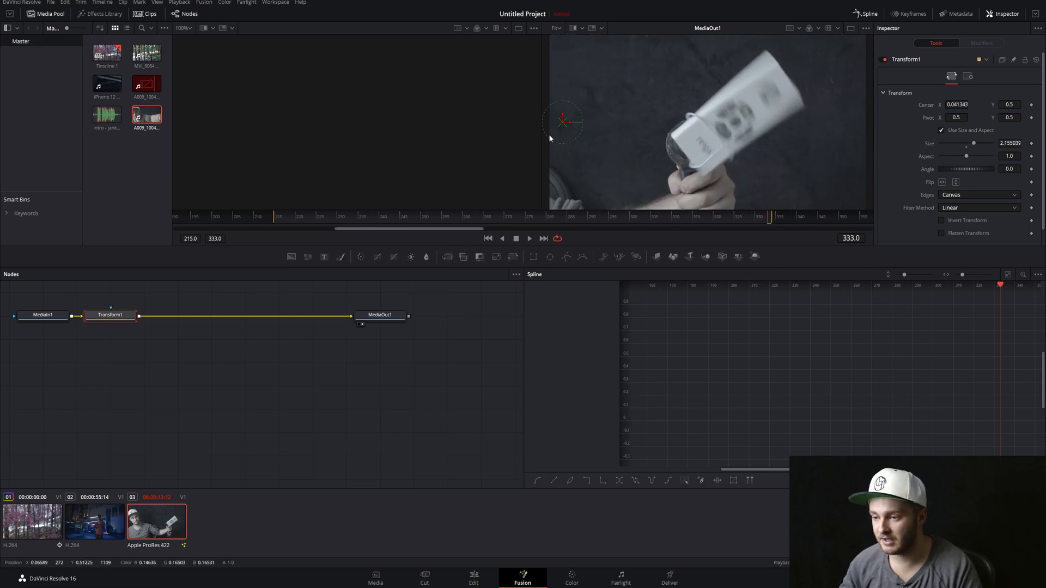
{"action": "left_click_drag", "start_coordinate": [973, 144], "coordinate": [966, 144]}
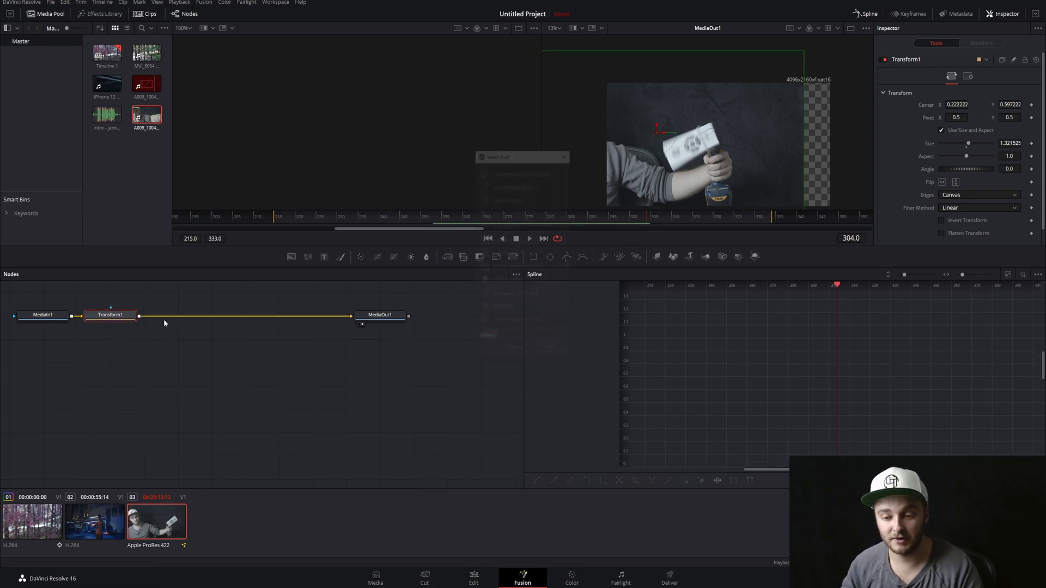
Add a PlanarTracker node and insert it on the link between Transform1 and MediaOut1
{"action": "type", "text": "planar tracker"}
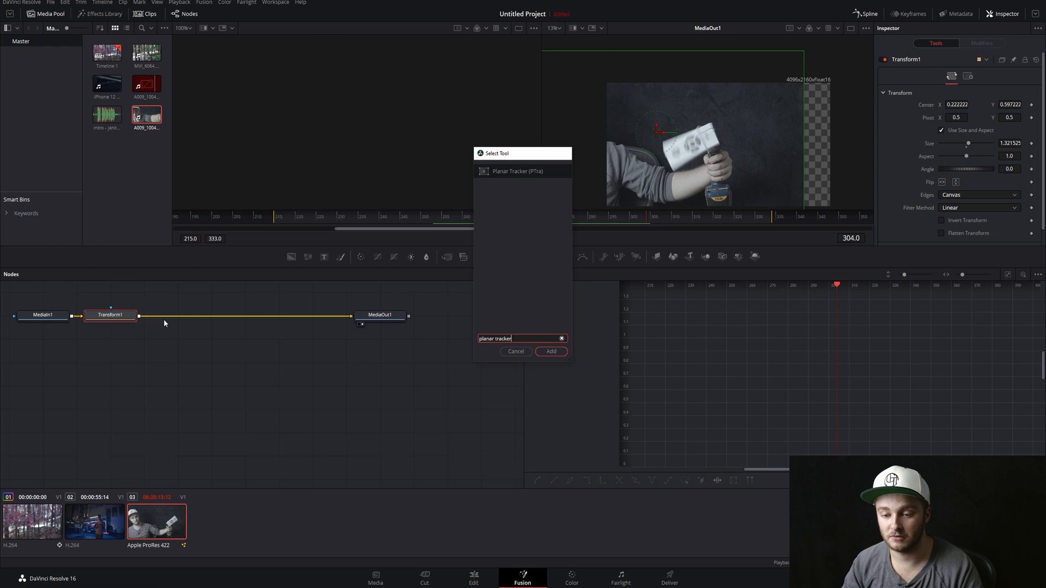
{"action": "left_click", "coordinate": [550, 352]}
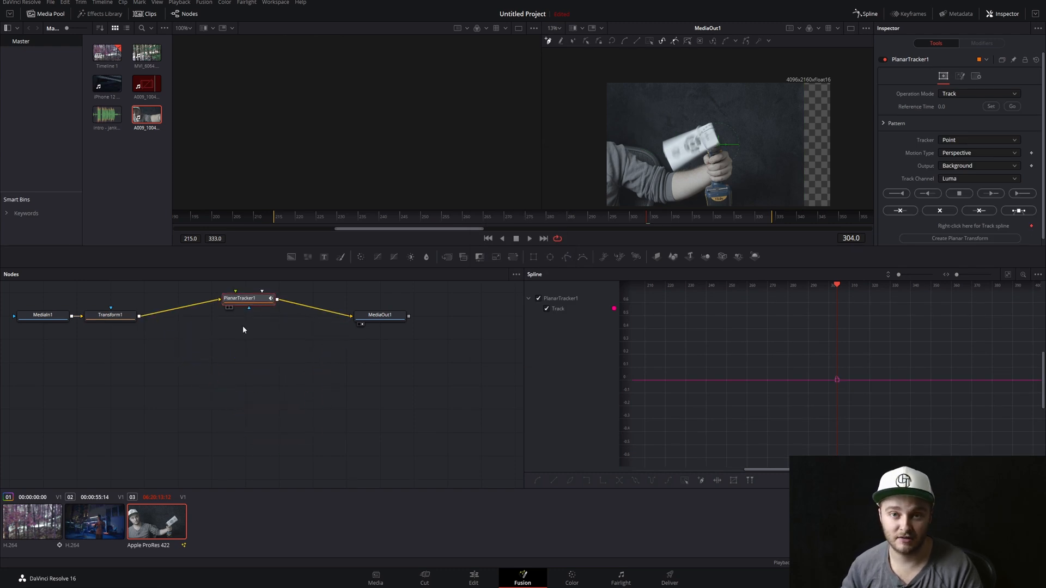
{"action": "left_click_drag", "start_coordinate": [242, 299], "coordinate": [234, 331]}
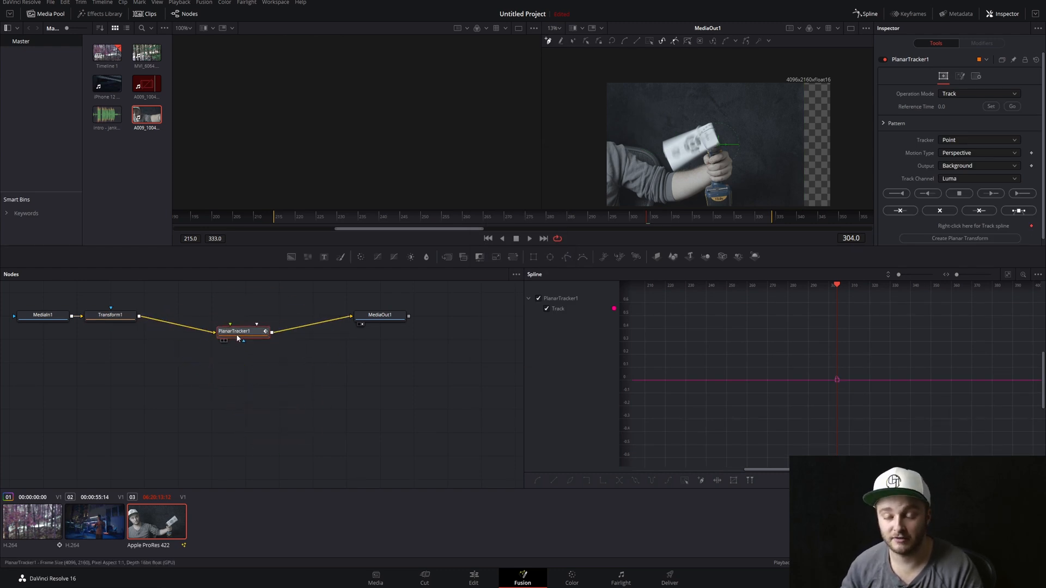
{"action": "left_click_drag", "start_coordinate": [236, 331], "coordinate": [243, 348]}
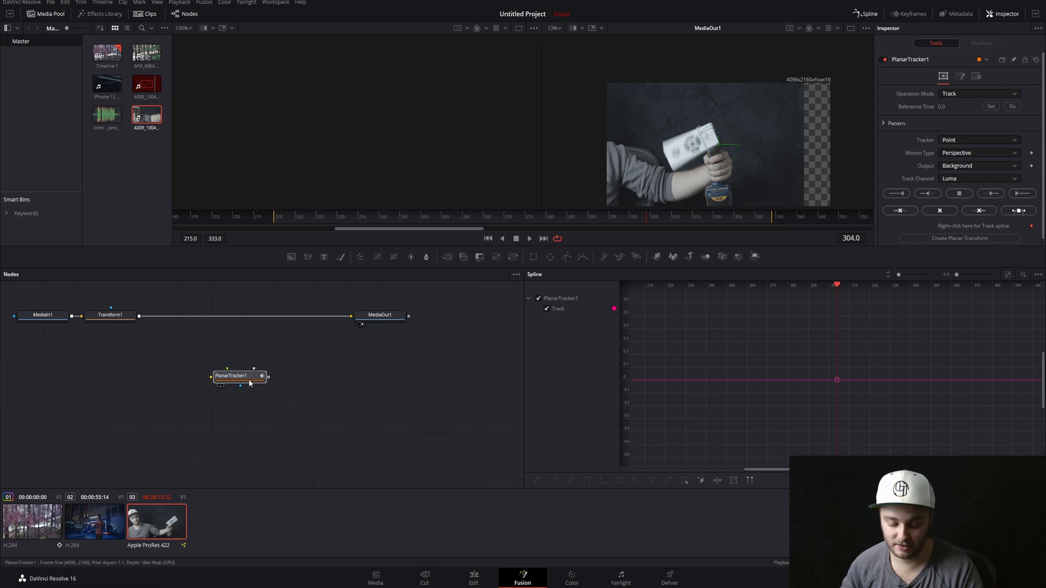
{"action": "left_click_drag", "start_coordinate": [231, 375], "coordinate": [233, 313]}
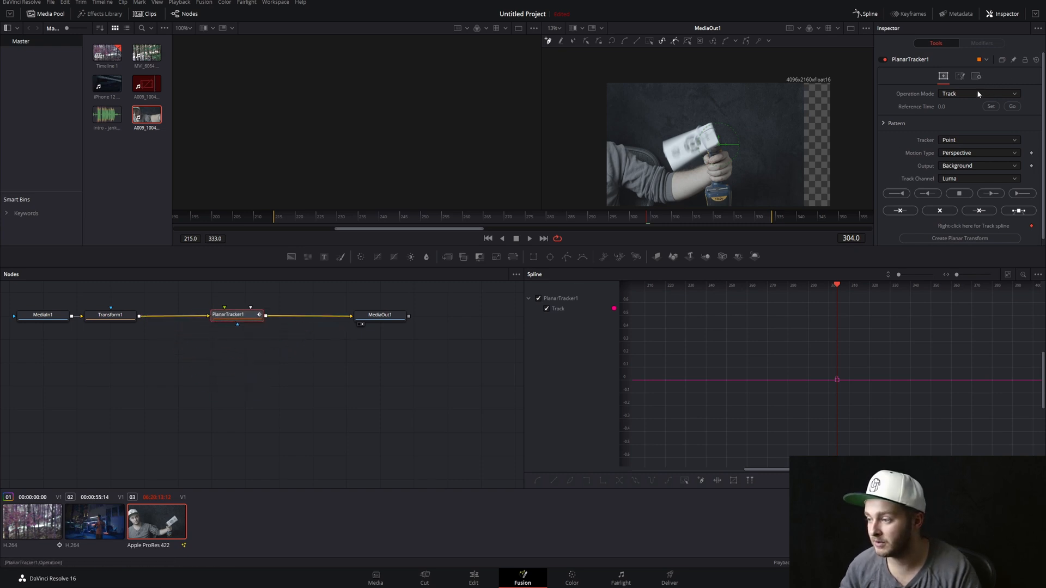
Set the tracker to Hybrid Point/Area with Translation, Rotation motion type
{"action": "left_click", "coordinate": [977, 140]}
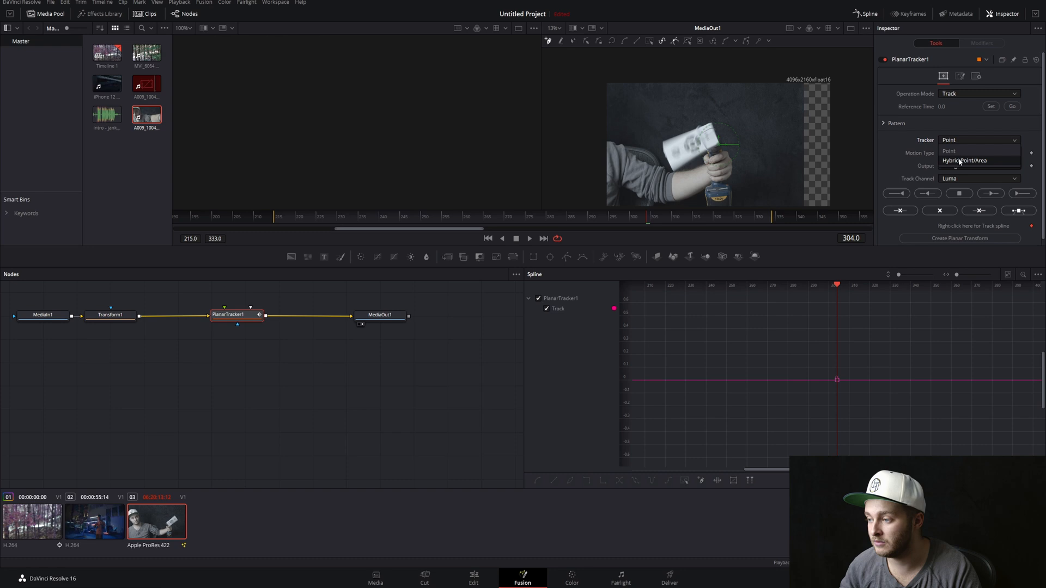
{"action": "left_click", "coordinate": [970, 160]}
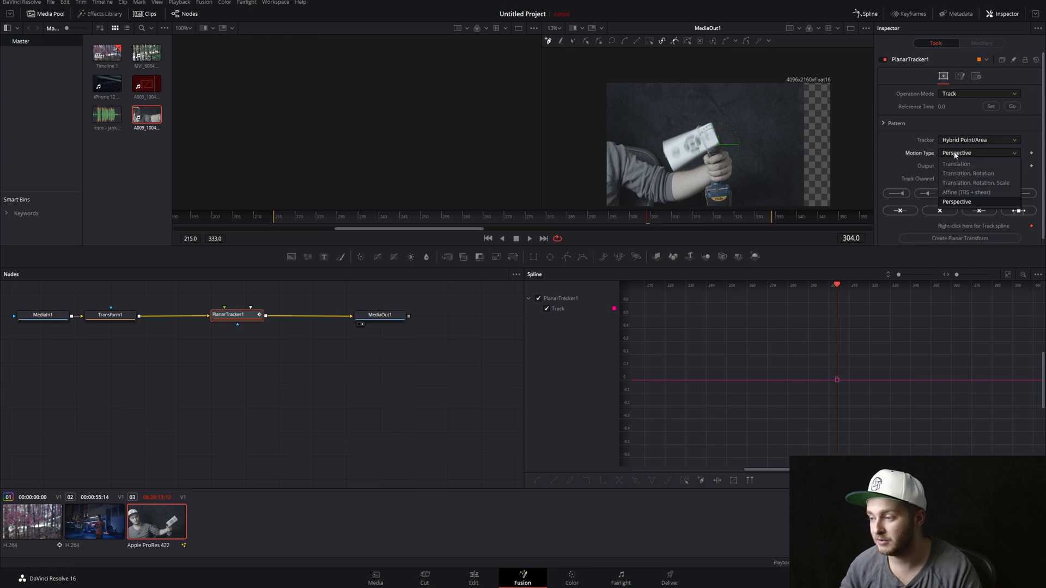
{"action": "left_click", "coordinate": [965, 174]}
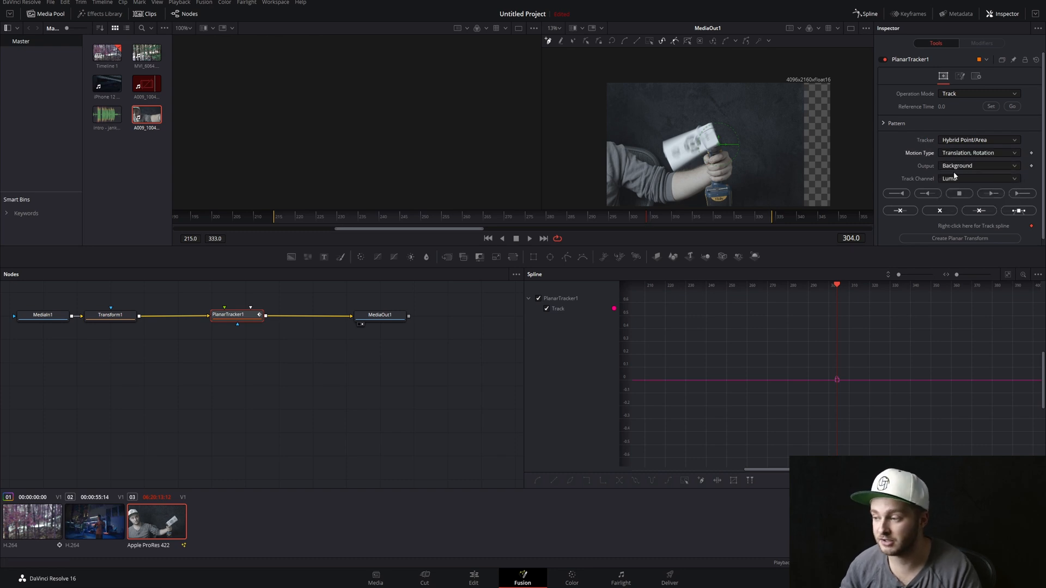
{"action": "left_click", "coordinate": [978, 165]}
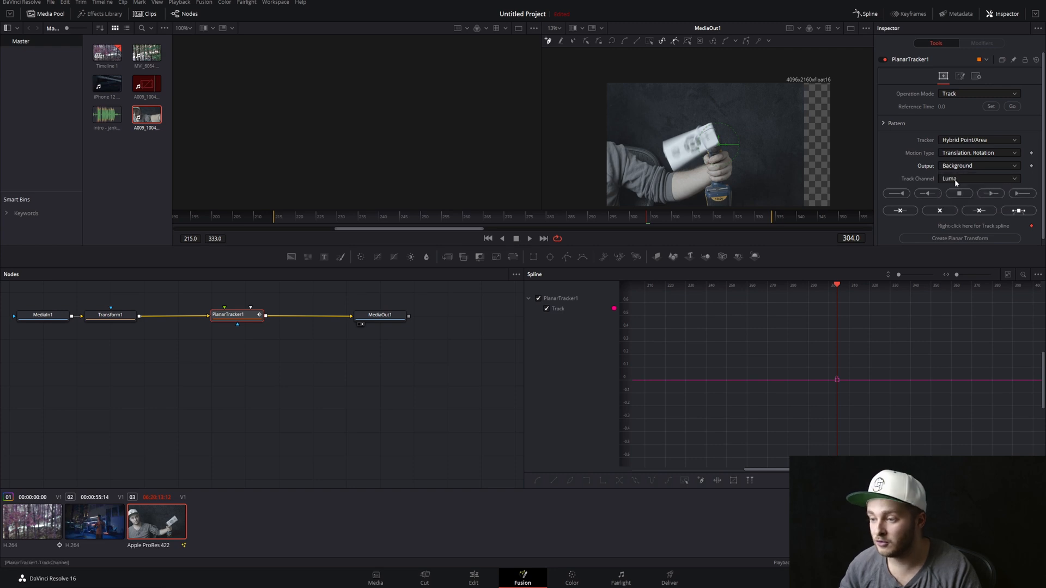
{"action": "mouse_move", "coordinate": [795, 137]}
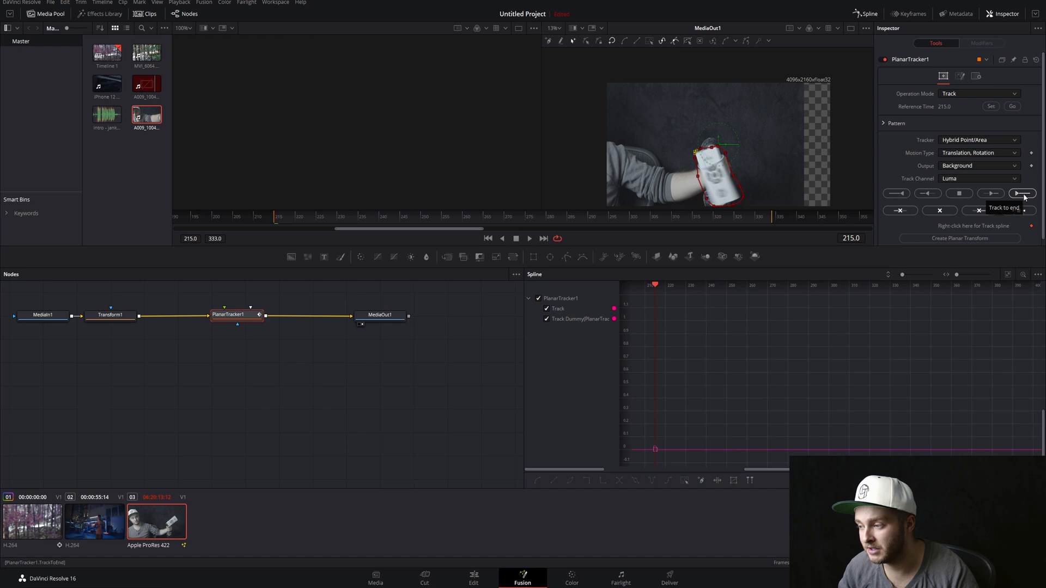
Track the outlined remote forward to the end of the clip
{"action": "left_click", "coordinate": [1023, 192]}
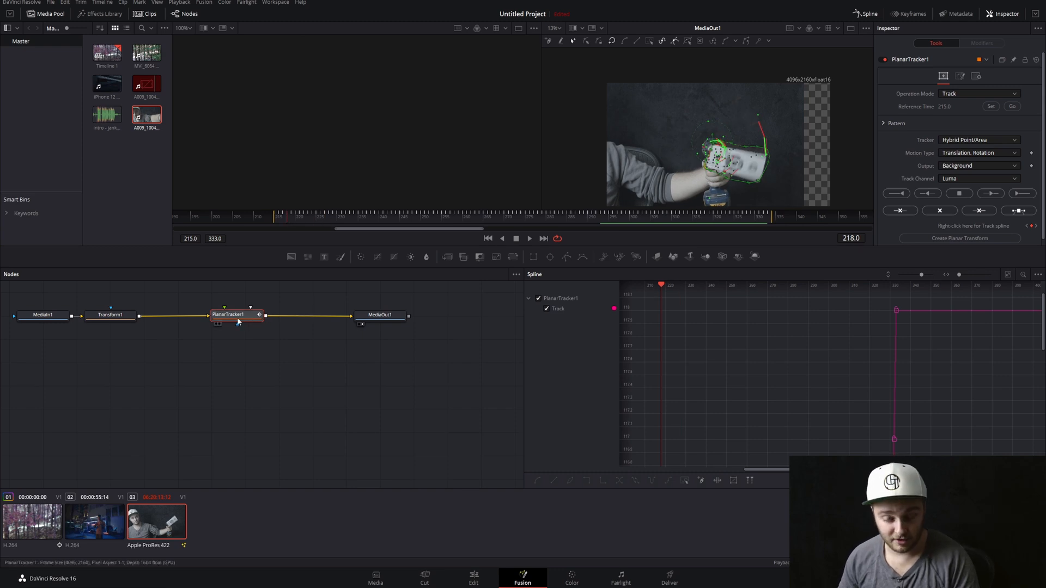
Switch the tracker's Operation Mode to Stabilize and add Transform2 after it
{"action": "left_click", "coordinate": [978, 94]}
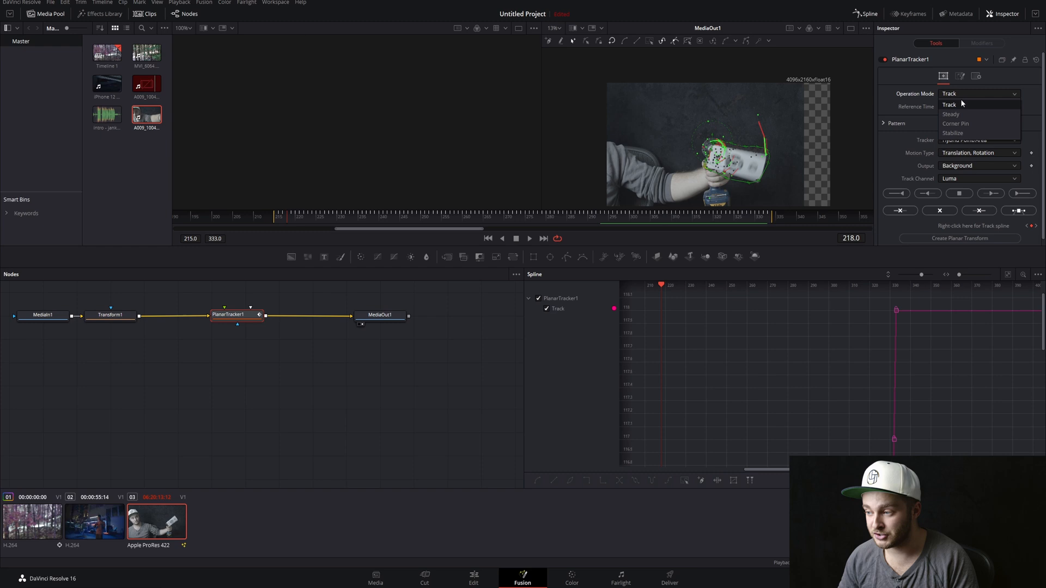
{"action": "left_click", "coordinate": [952, 133]}
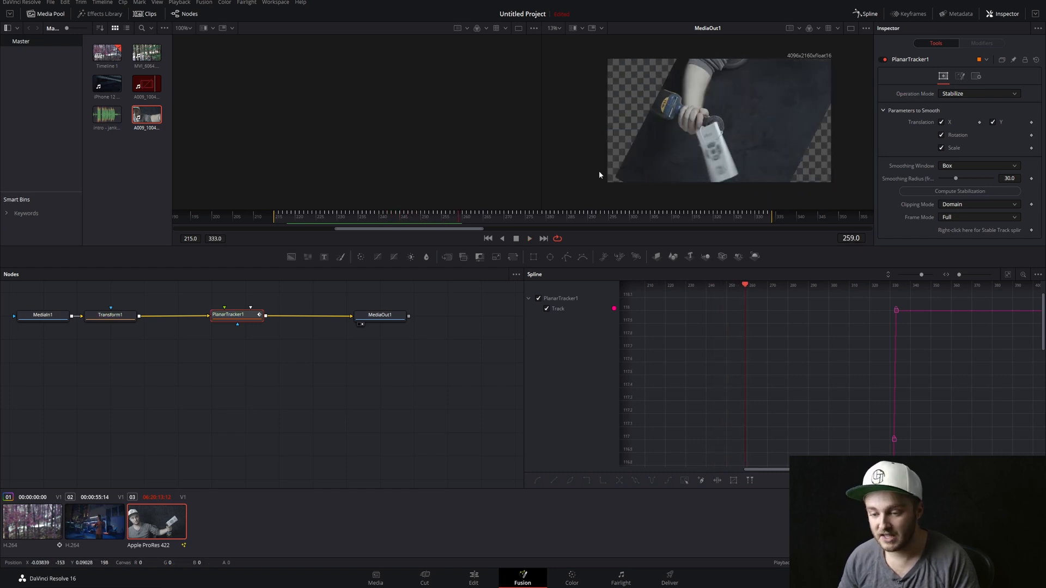
{"action": "left_click_drag", "start_coordinate": [237, 313], "coordinate": [207, 322]}
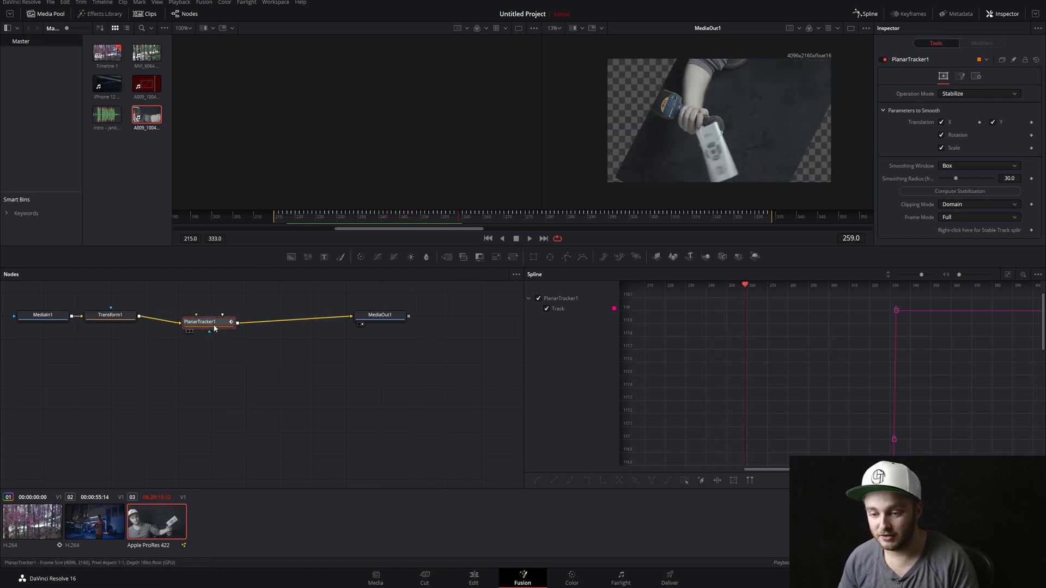
{"action": "left_click", "coordinate": [532, 256]}
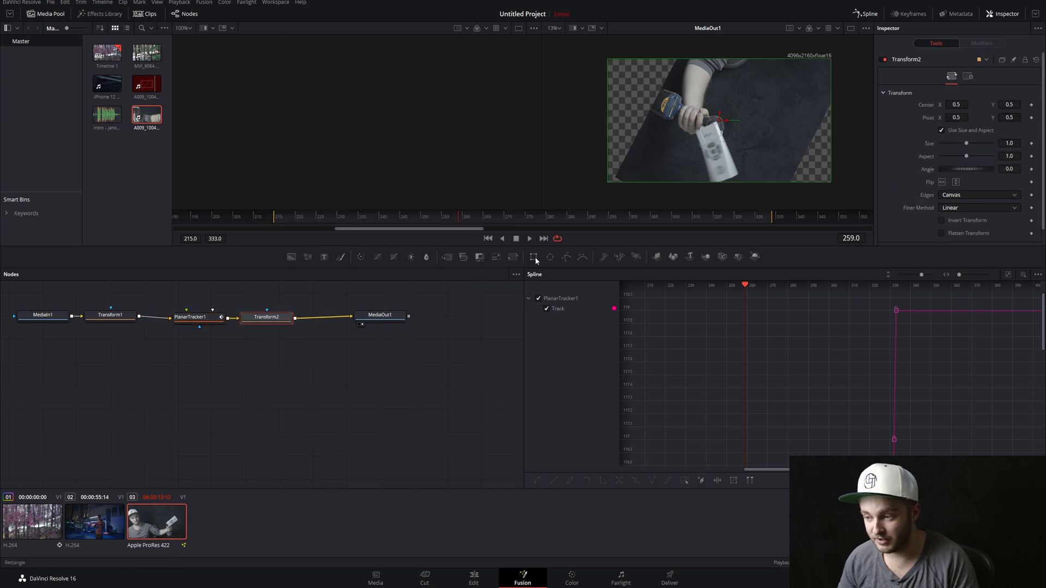